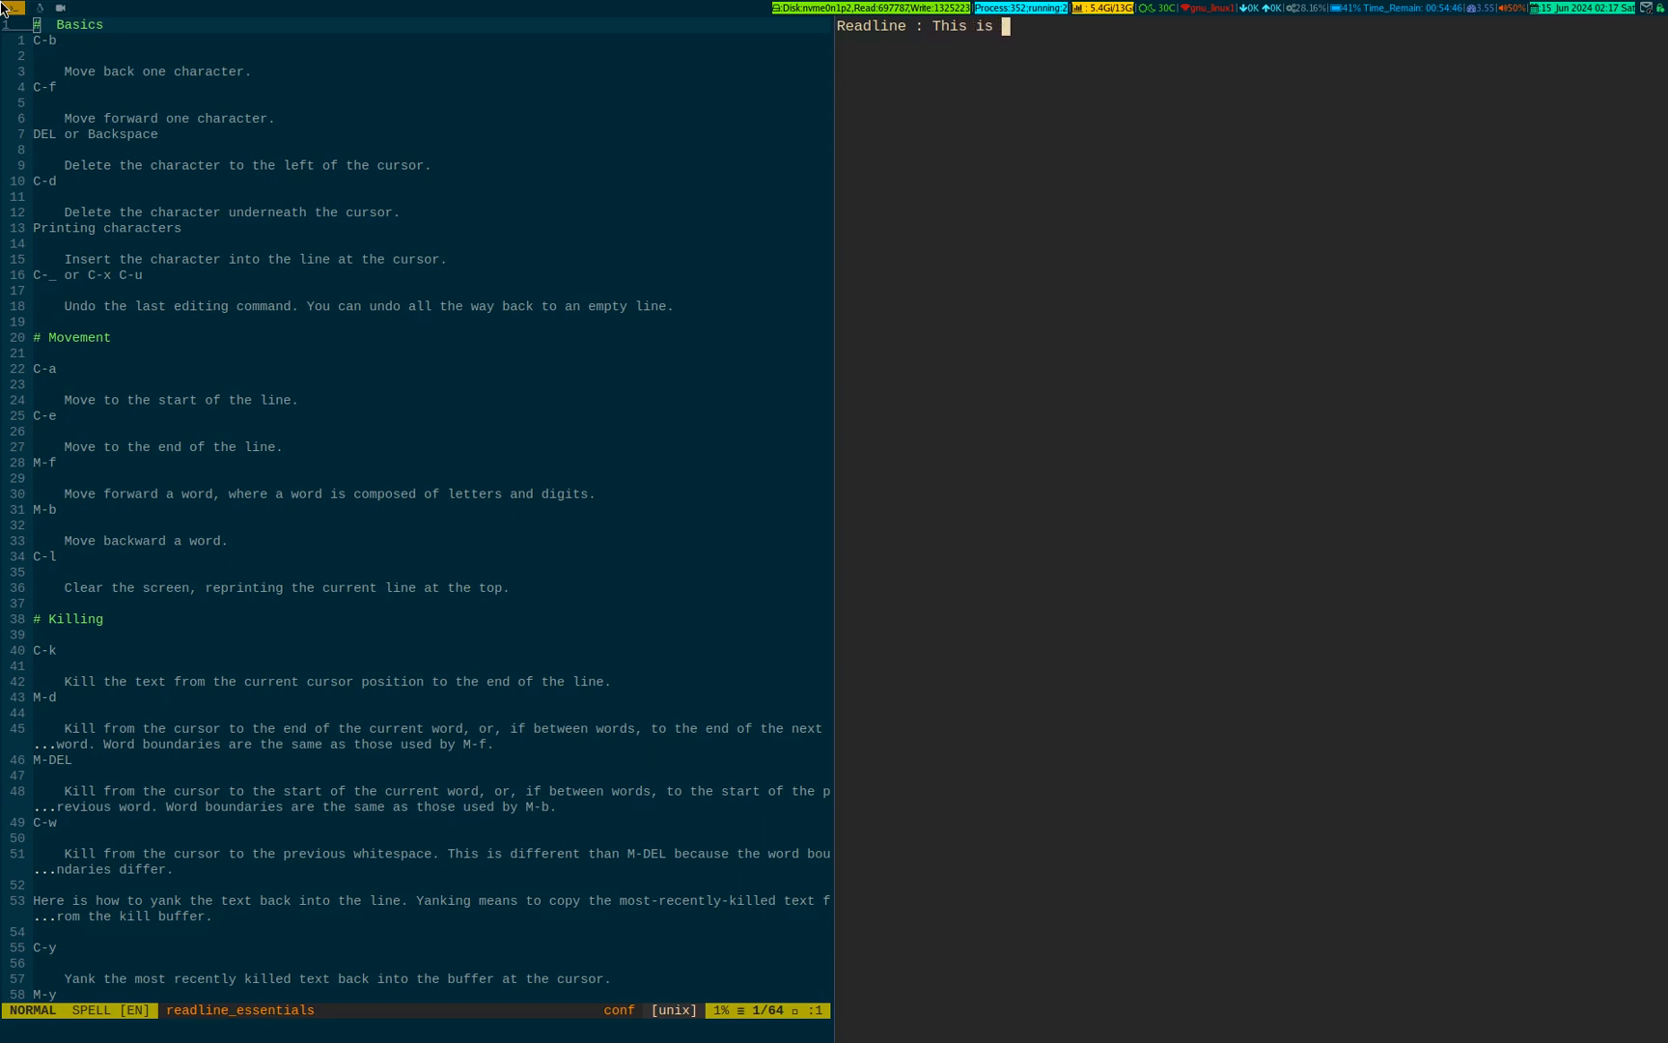
Write 'an example gnu readline library' at the prompt, then kill the text before the cursor with C-u
{"action": "type", "text": "an example gnu"}
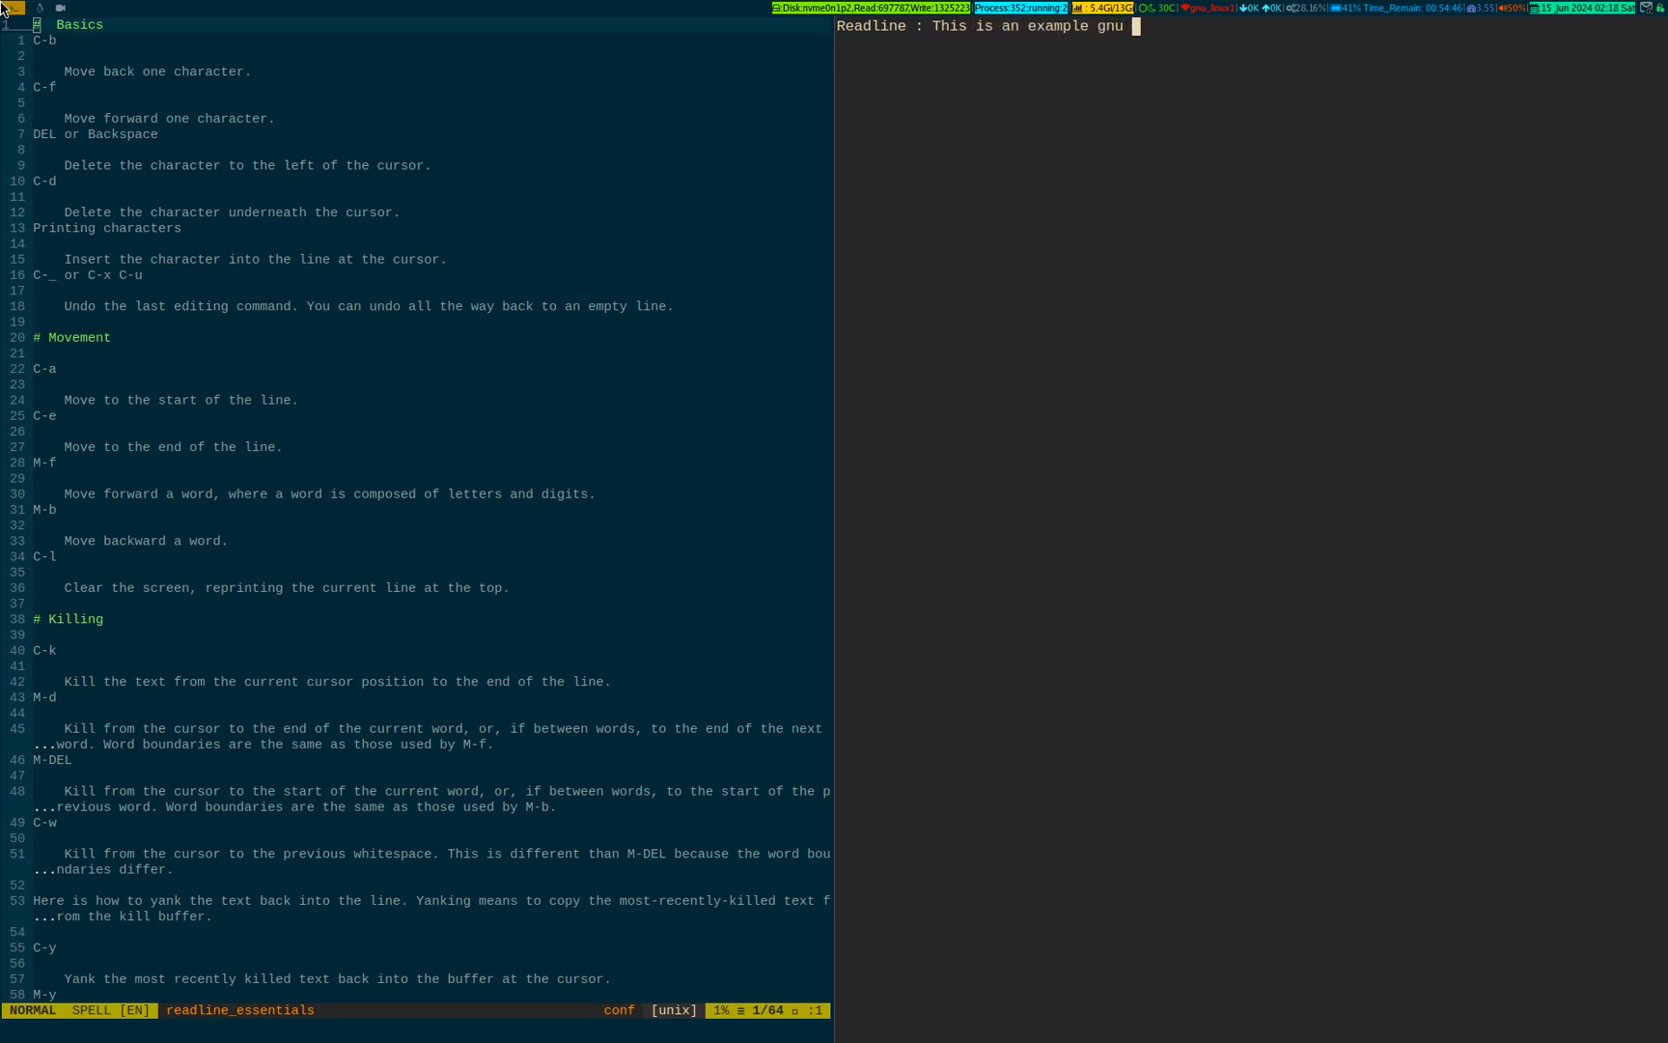
{"action": "type", "text": "readline"}
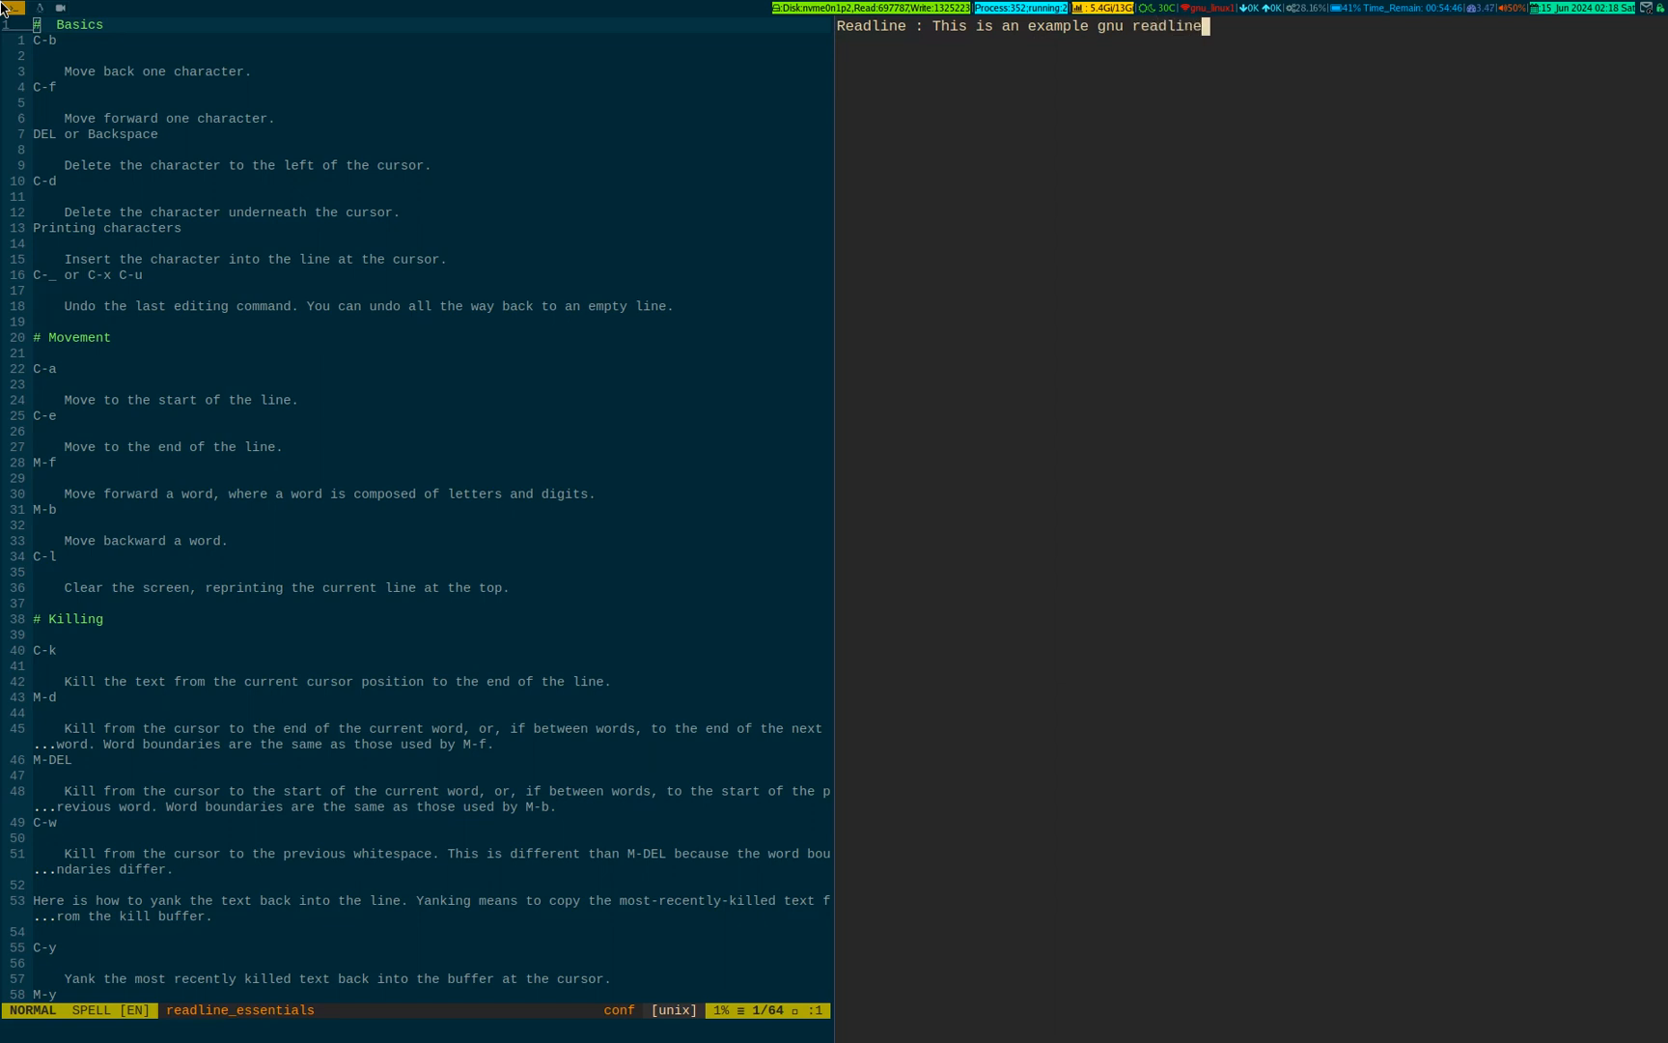
{"action": "type", "text": "library"}
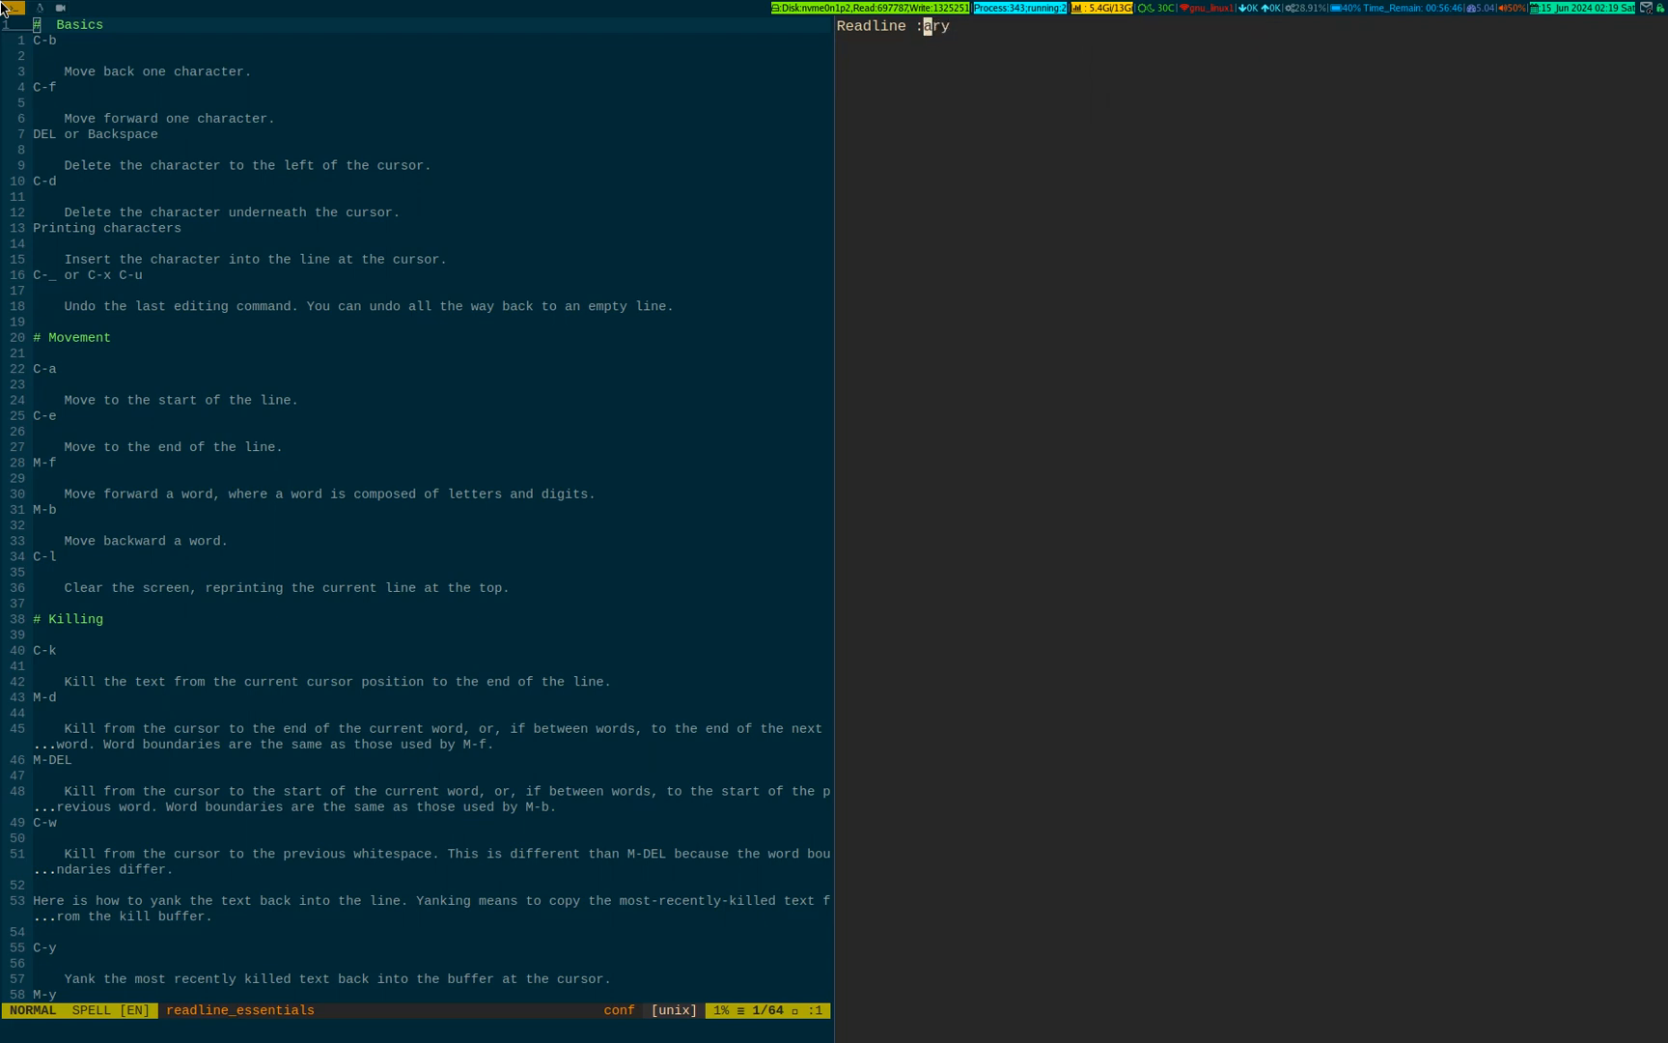
Write 'This is an example gnu readline library', then empty the line with C-a C-k
{"action": "type", "text": "This is an example gnu readline library"}
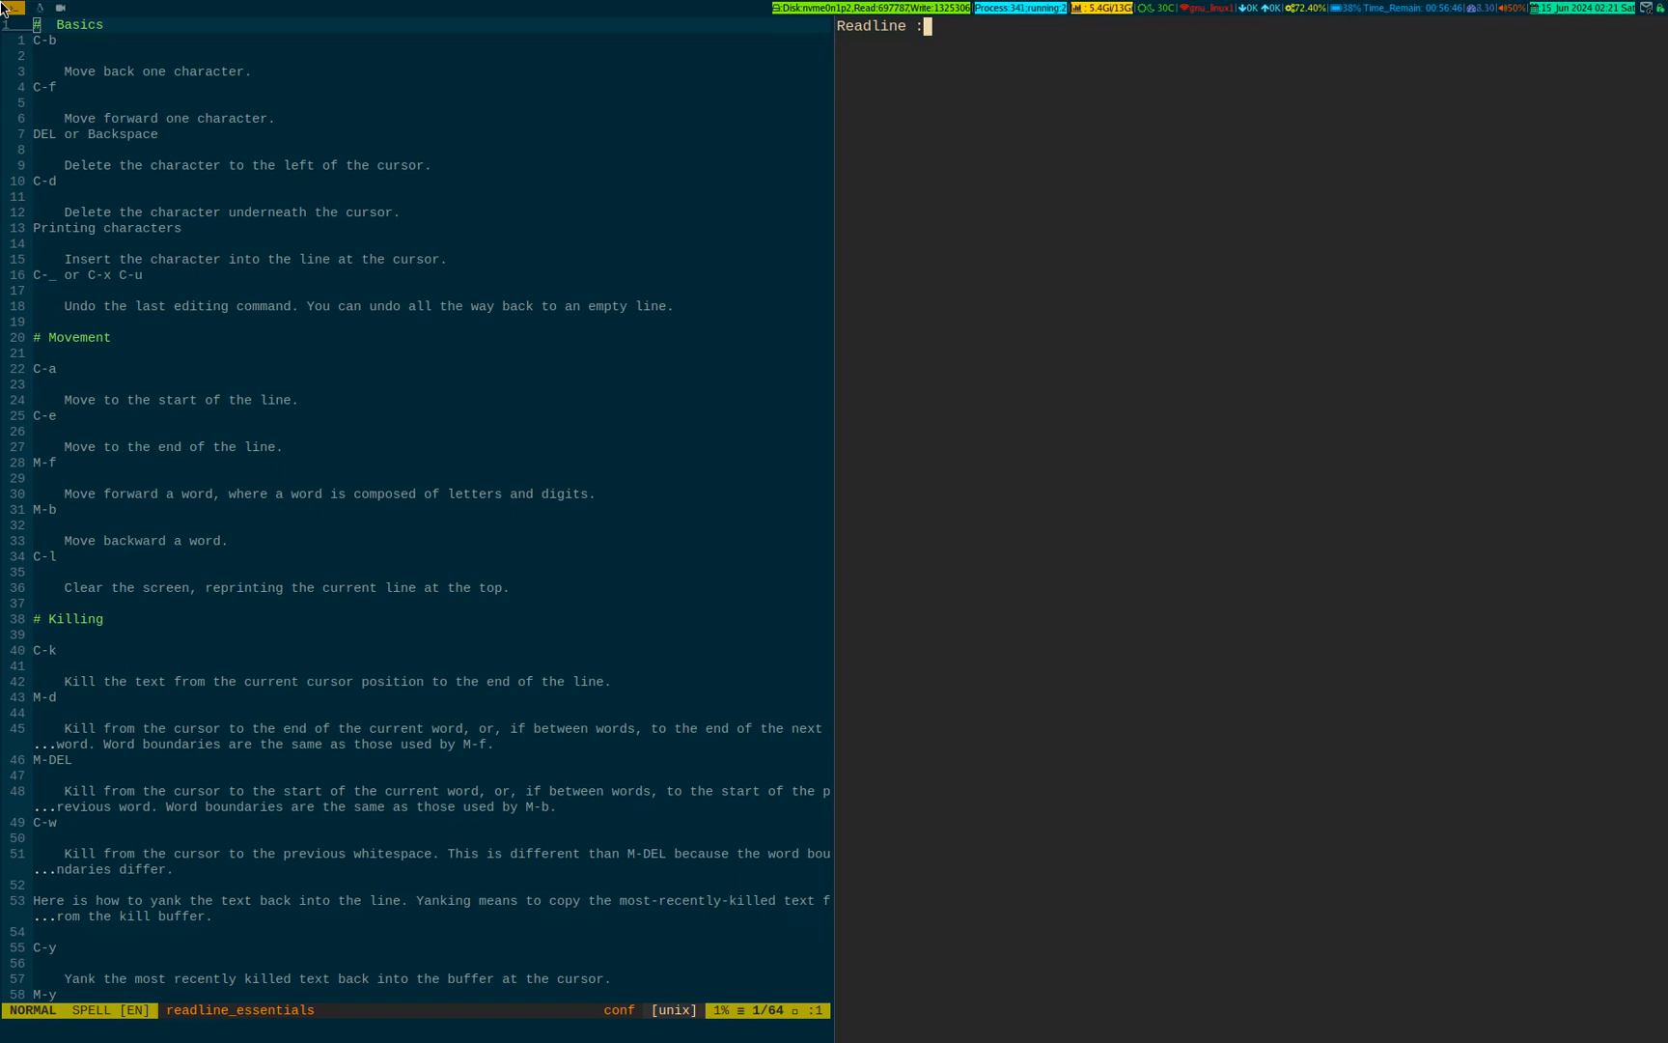
{"action": "type", "text": "This is an example gnu readline liary"}
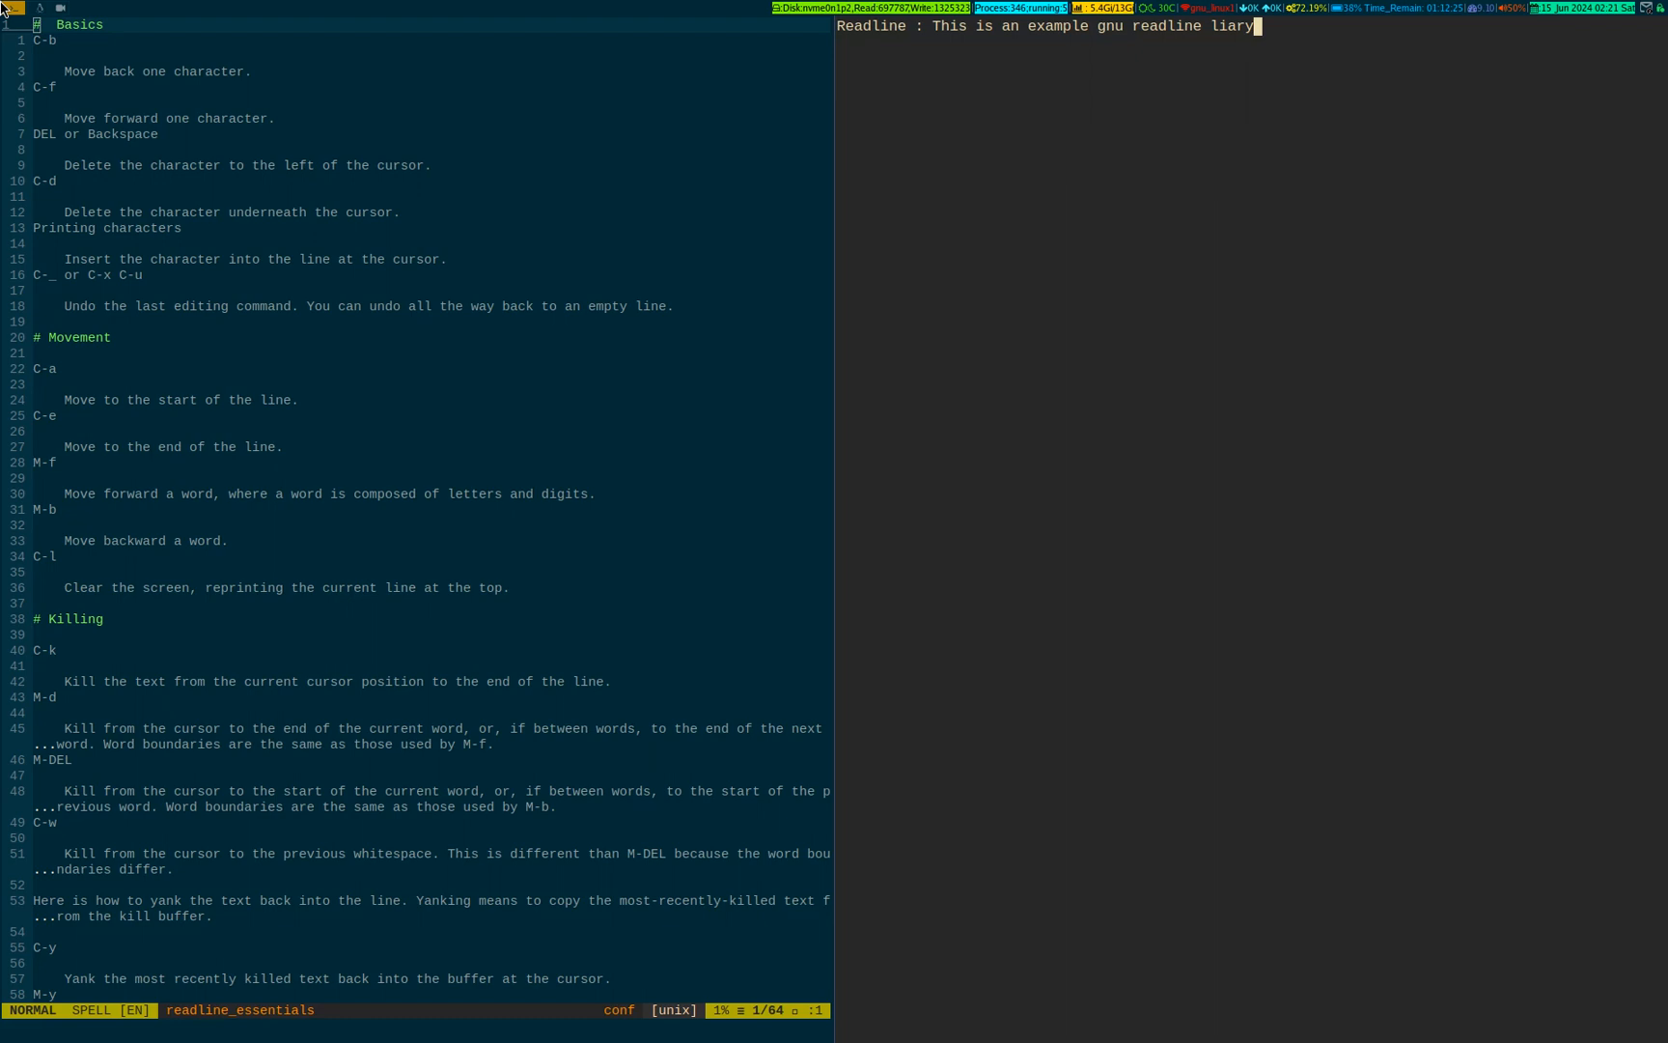
{"action": "key", "text": "BackSpace"}
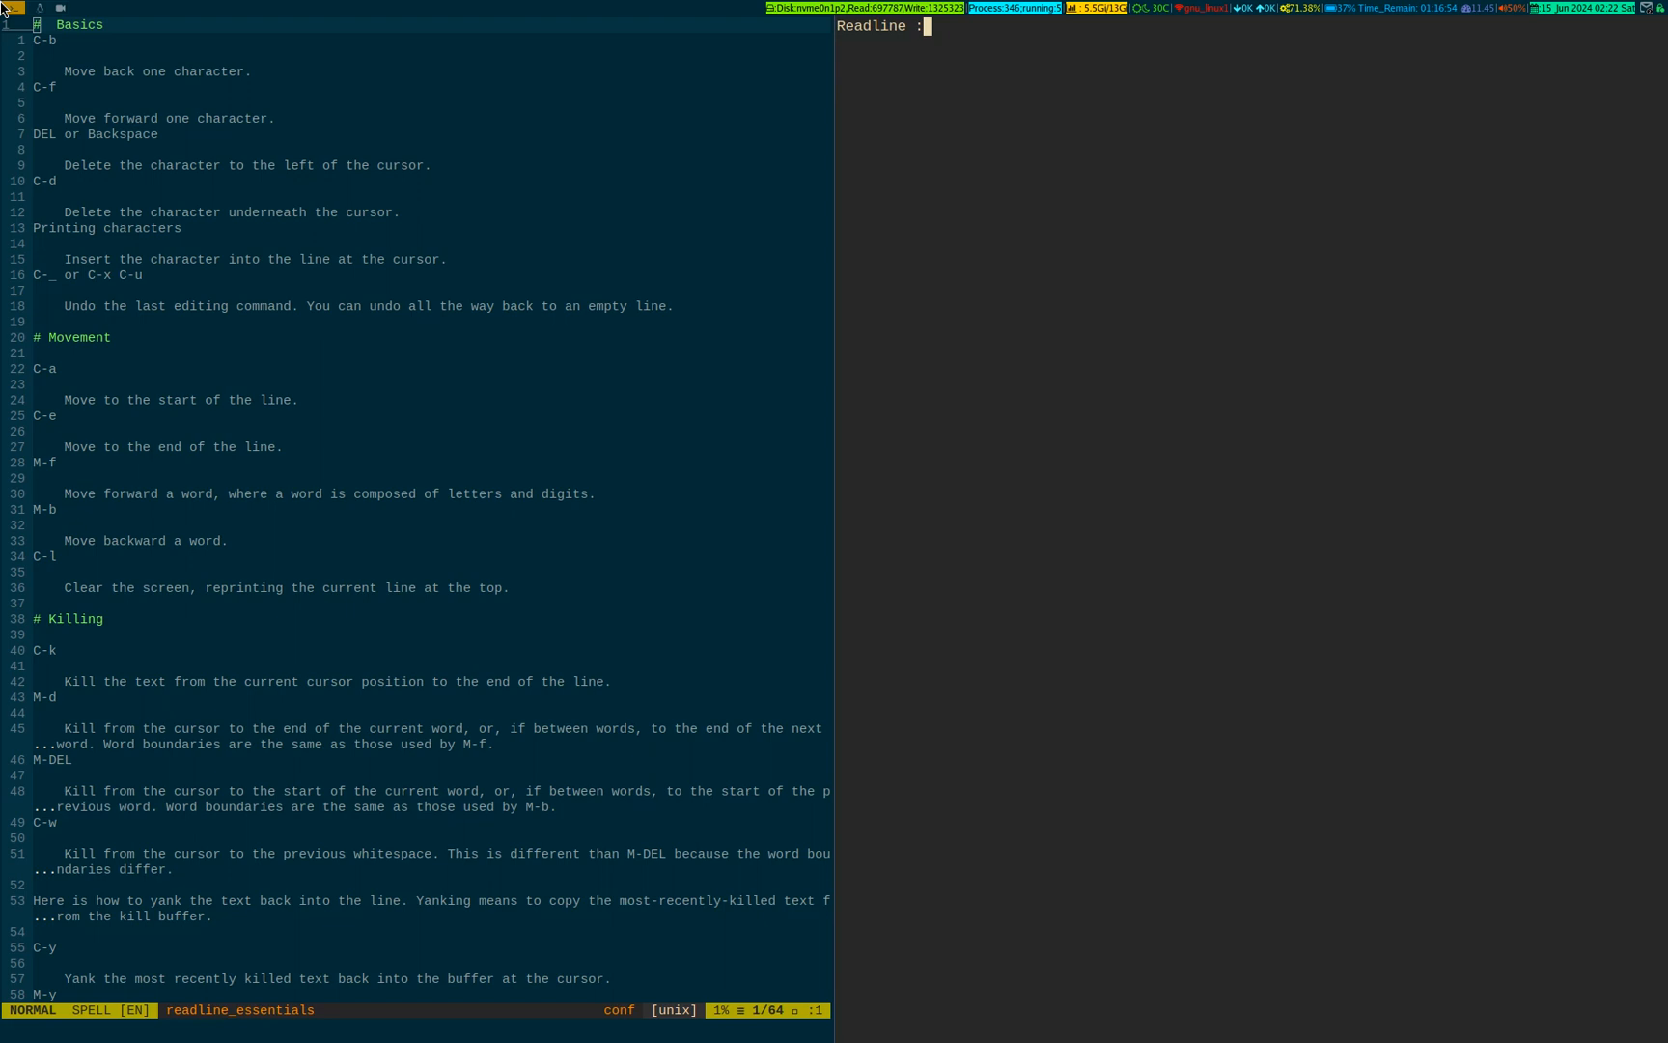
Write 'This is an example of gnu readline library' at the prompt and scroll the cheat sheet to Search
{"action": "type", "text": "This is an example"}
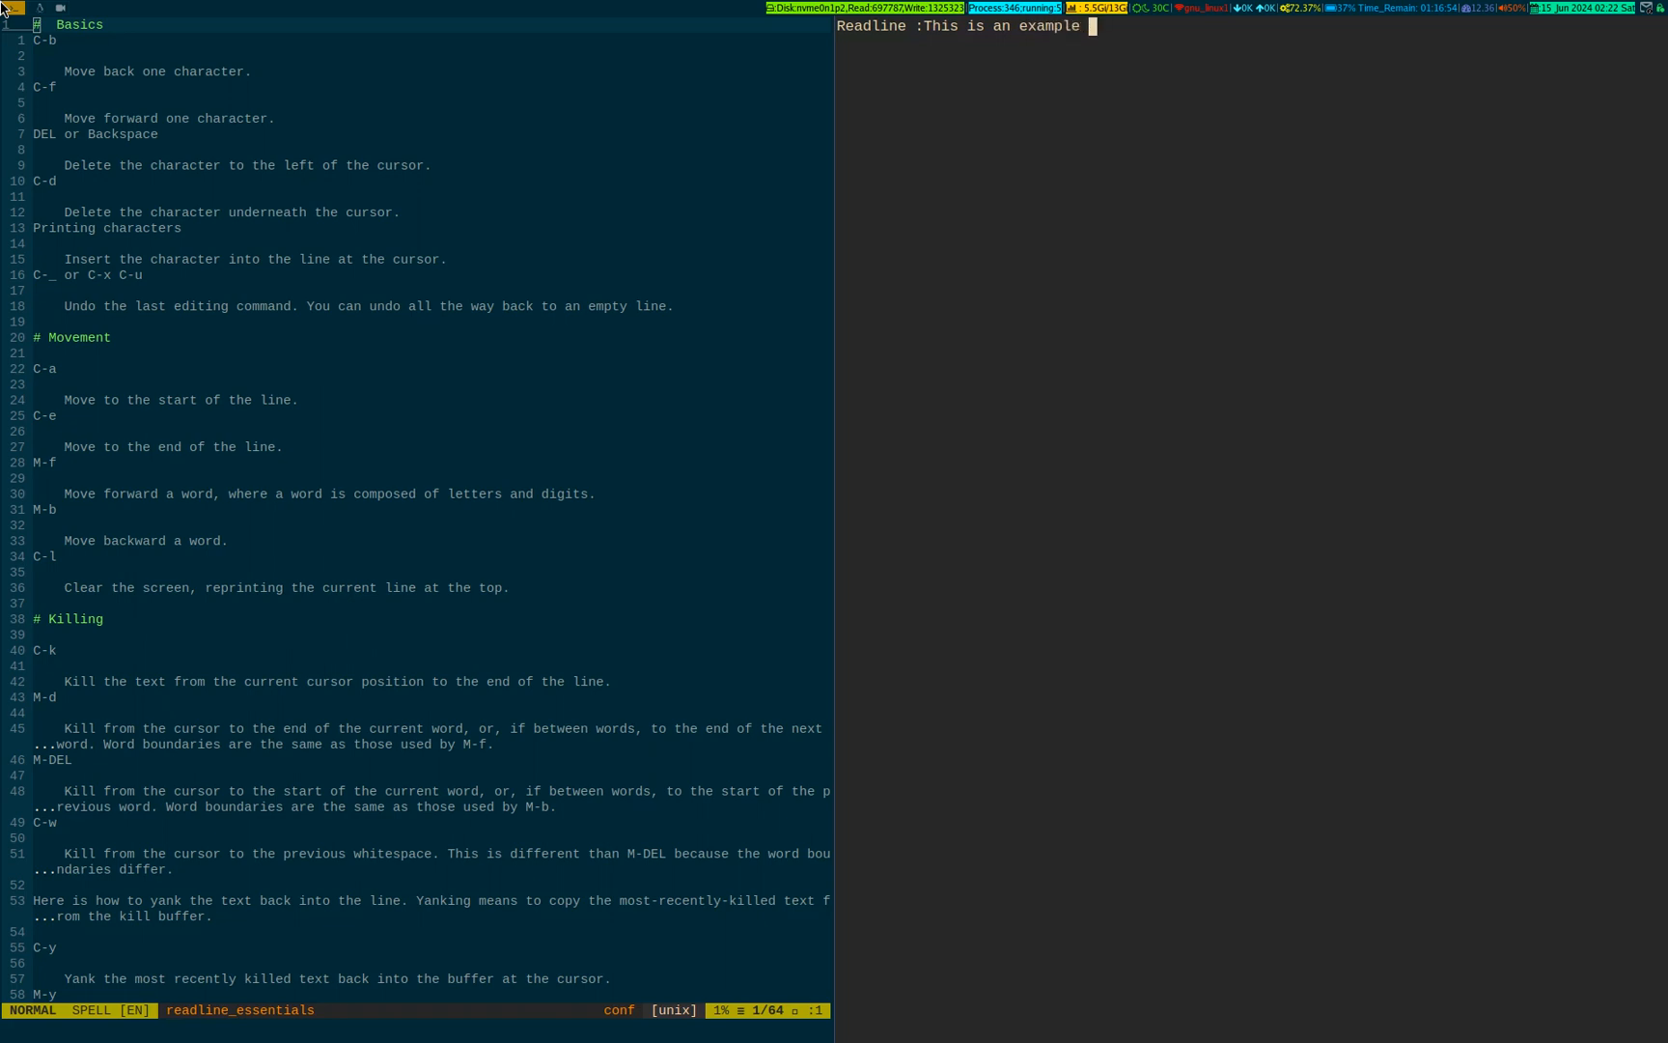
{"action": "type", "text": "of gnu read"}
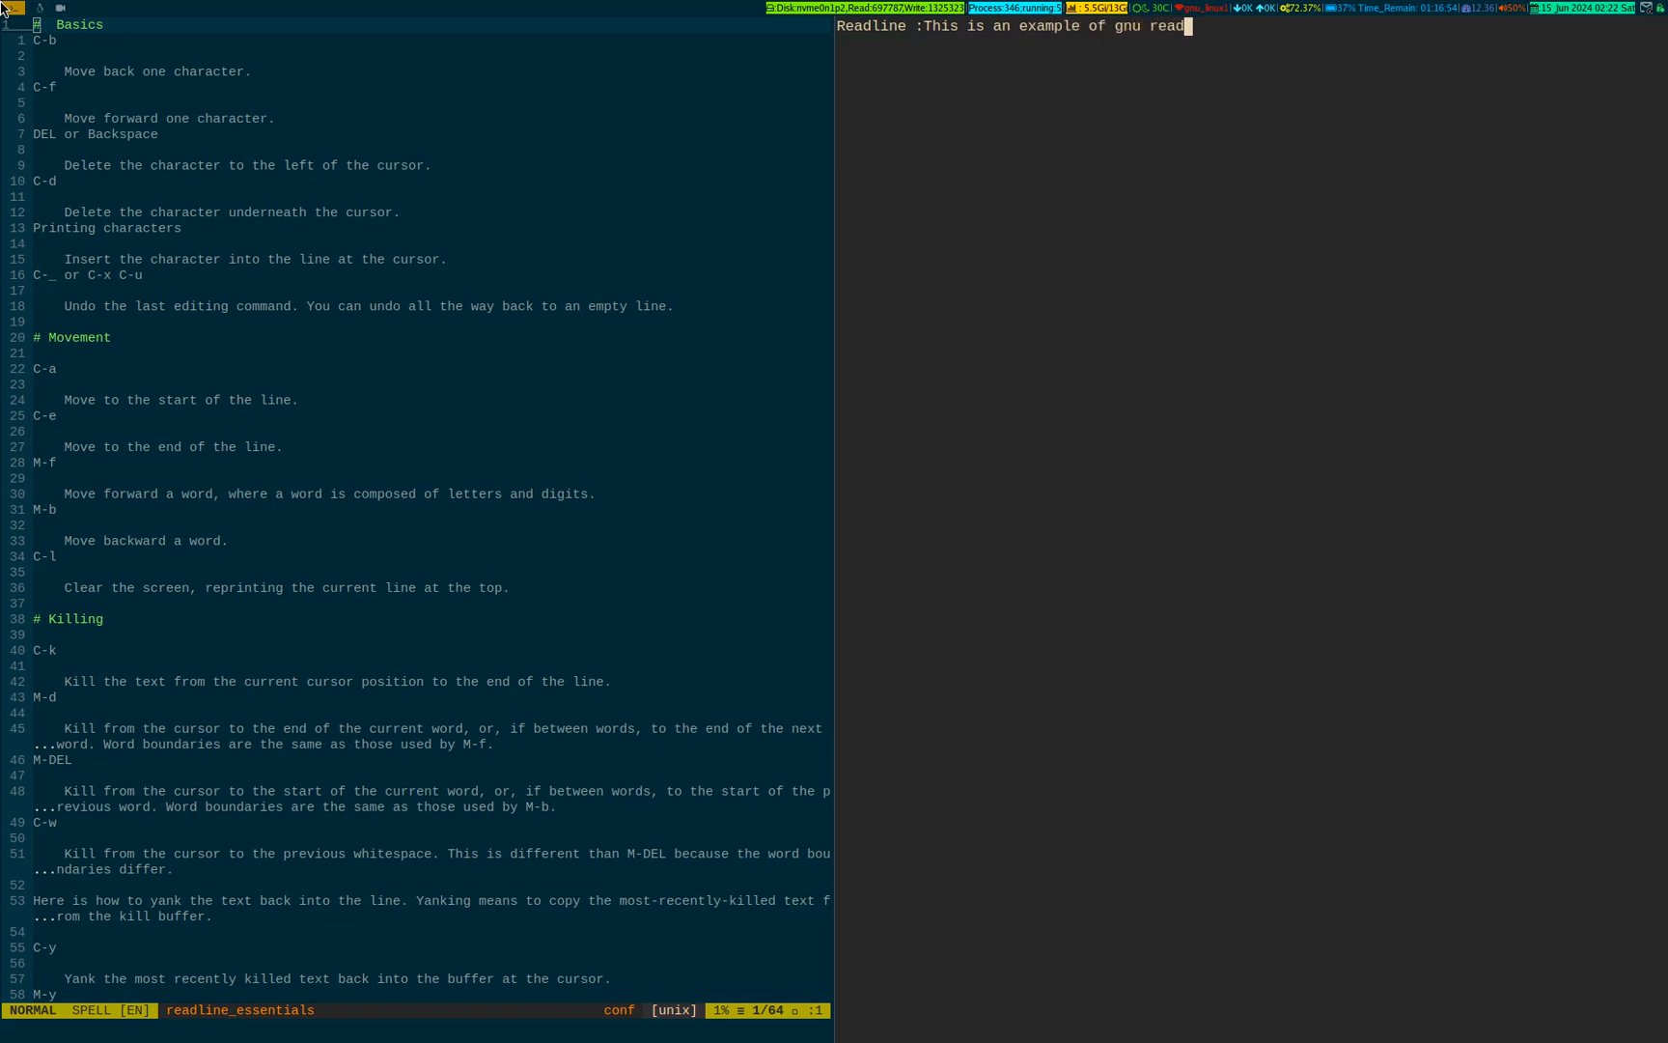
{"action": "type", "text": "line library"}
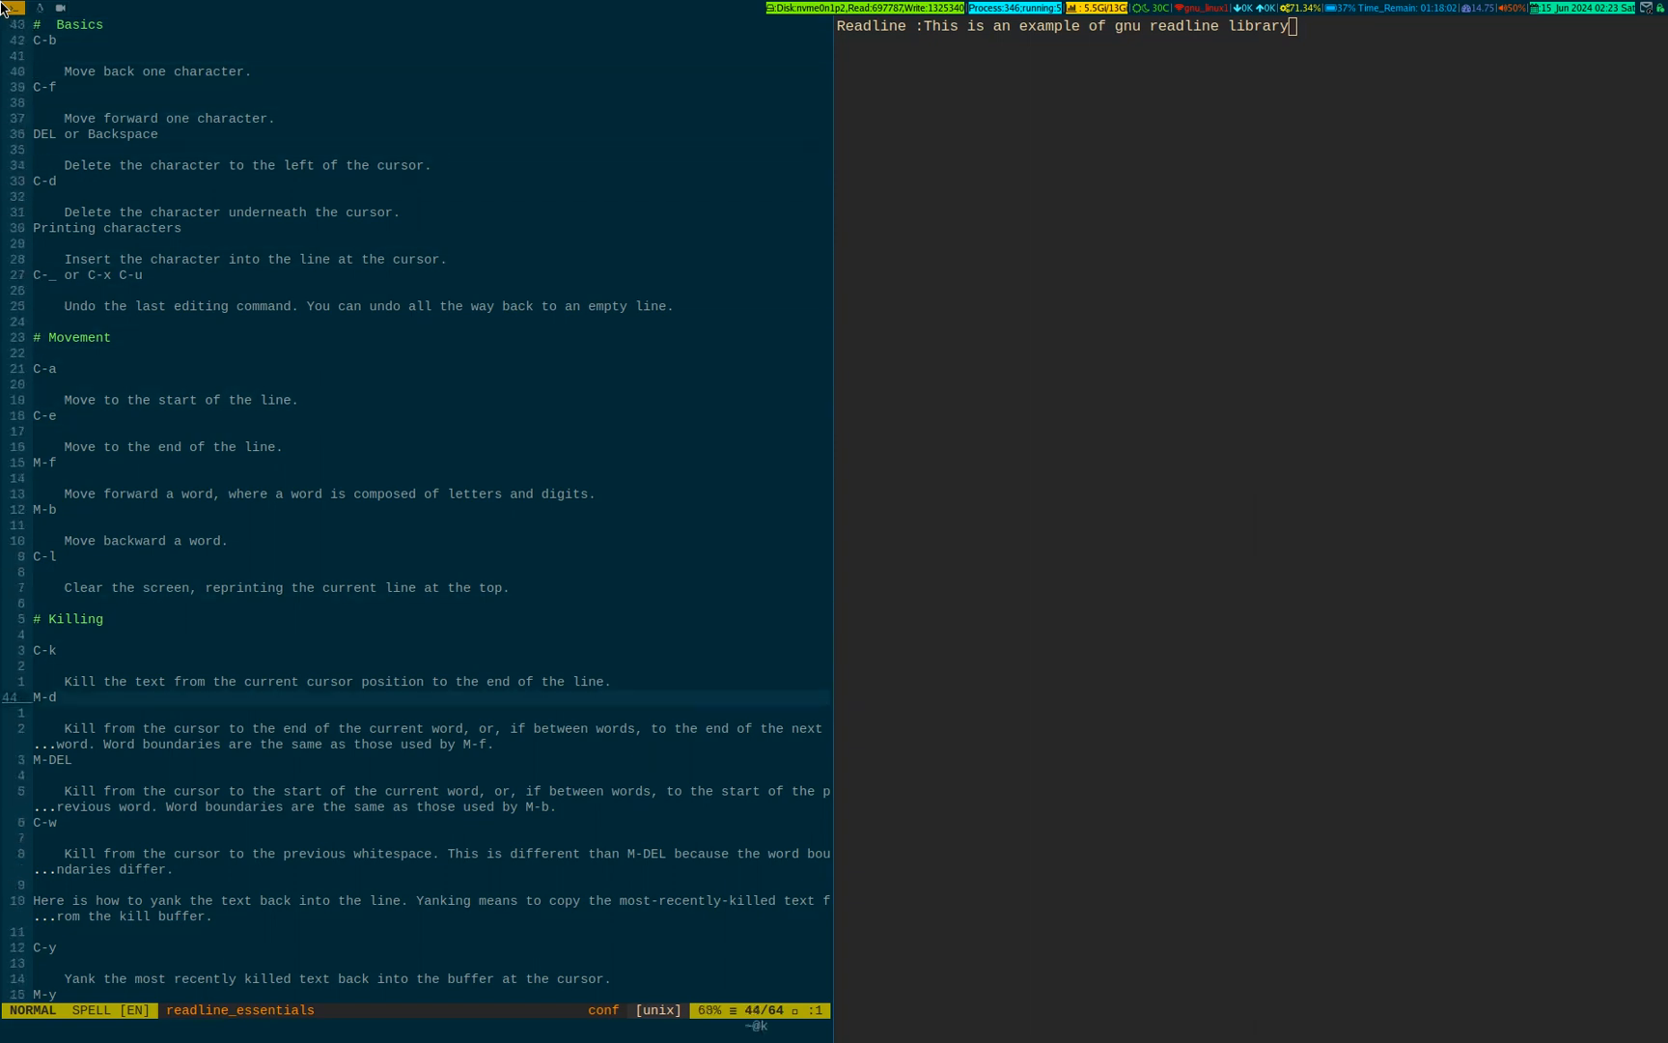
{"action": "scroll", "scroll_direction": "down", "scroll_amount": 3}
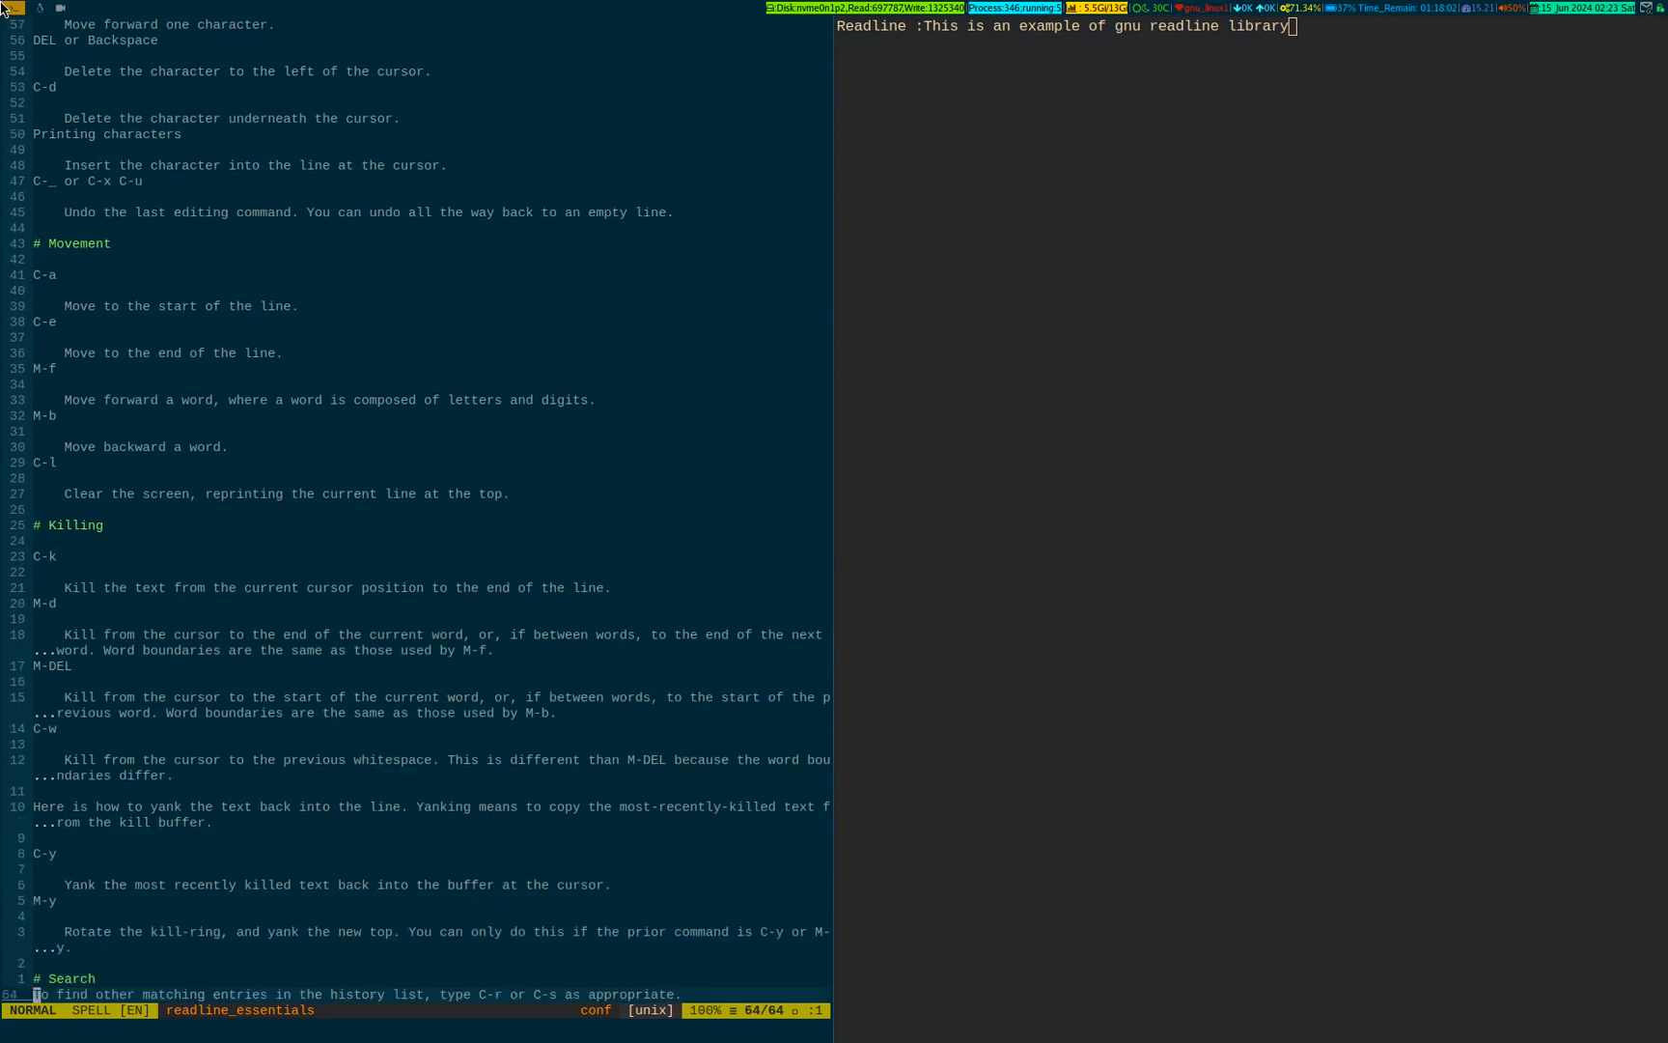